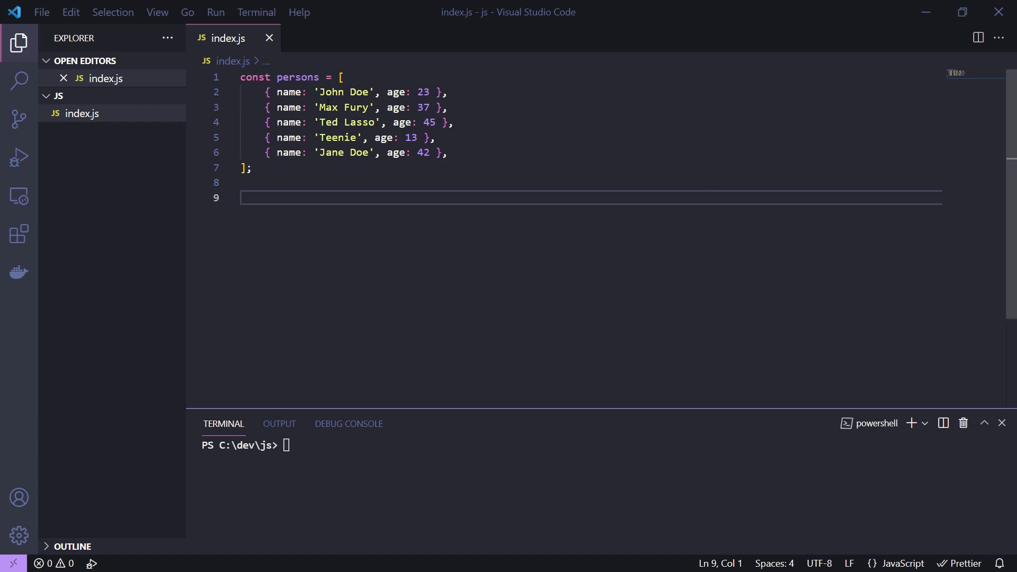
On line 9, write const age30 = persons.filter(p => p.age > 30).map(p => p.age).reduce.
{"action": "double_click", "coordinate": [287, 92]}
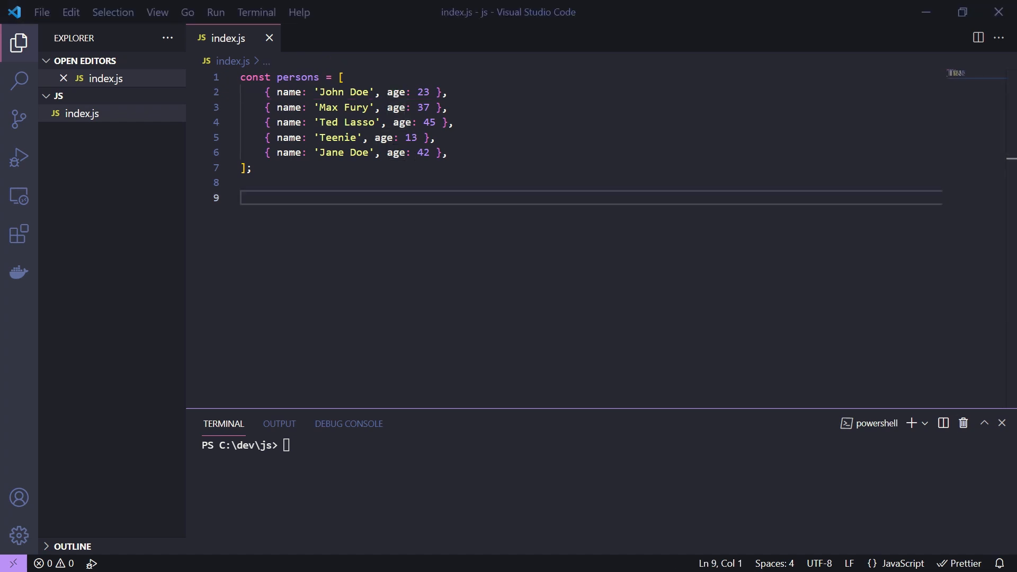
{"action": "type", "text": "const"}
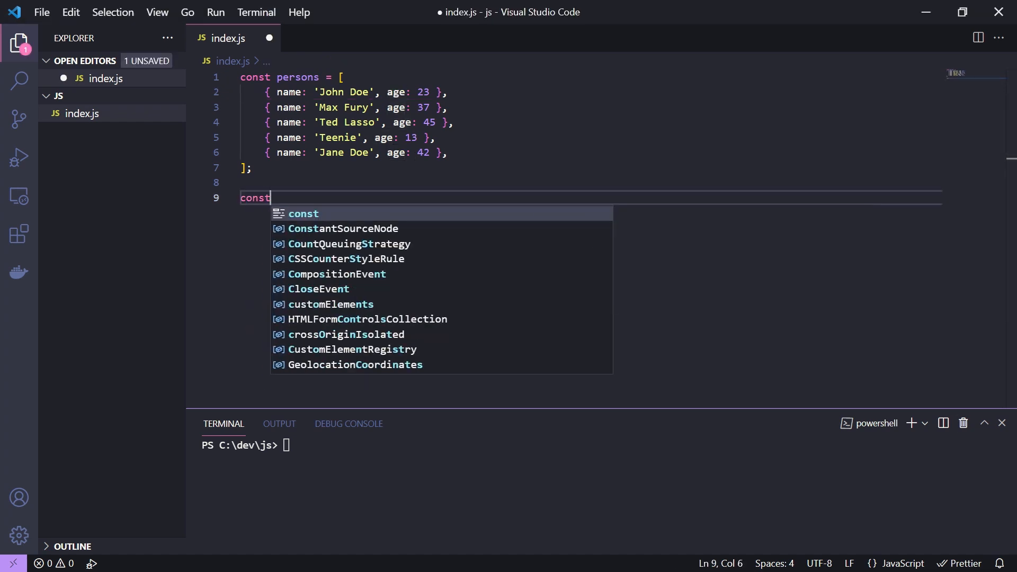
{"action": "type", "text": "age"}
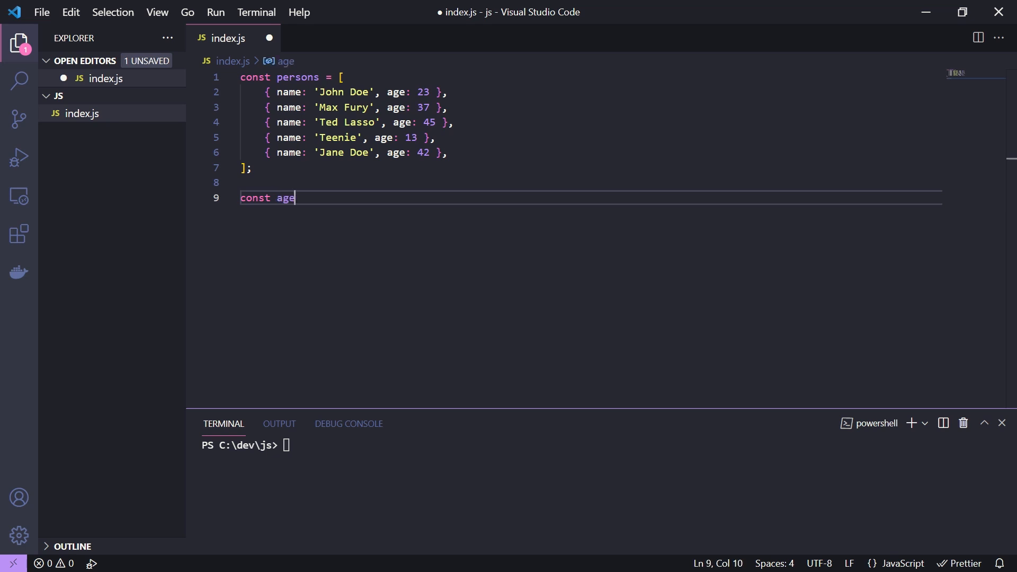
{"action": "type", "text": "30 = persons.filter("}
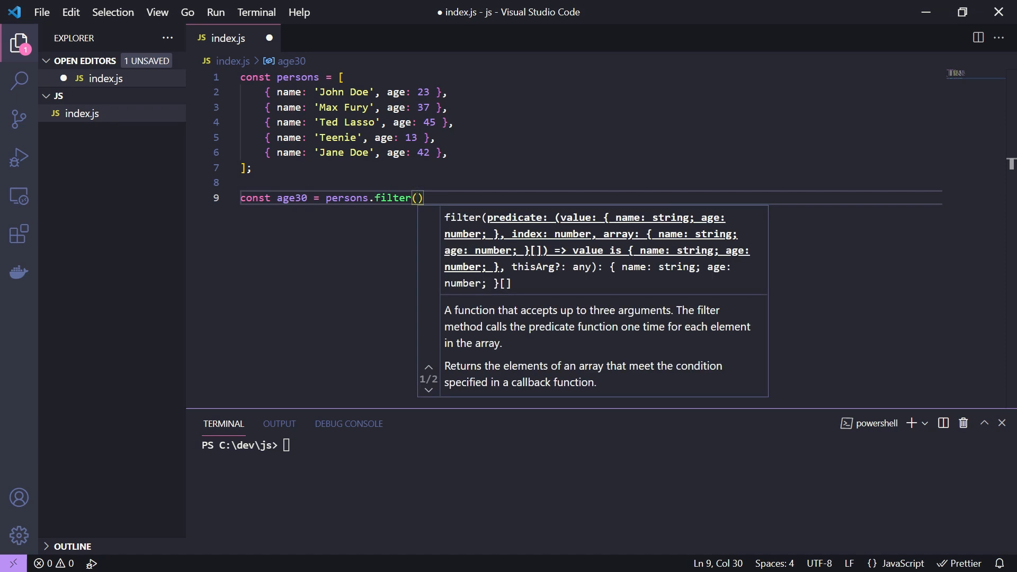
{"action": "type", "text": "p =>"}
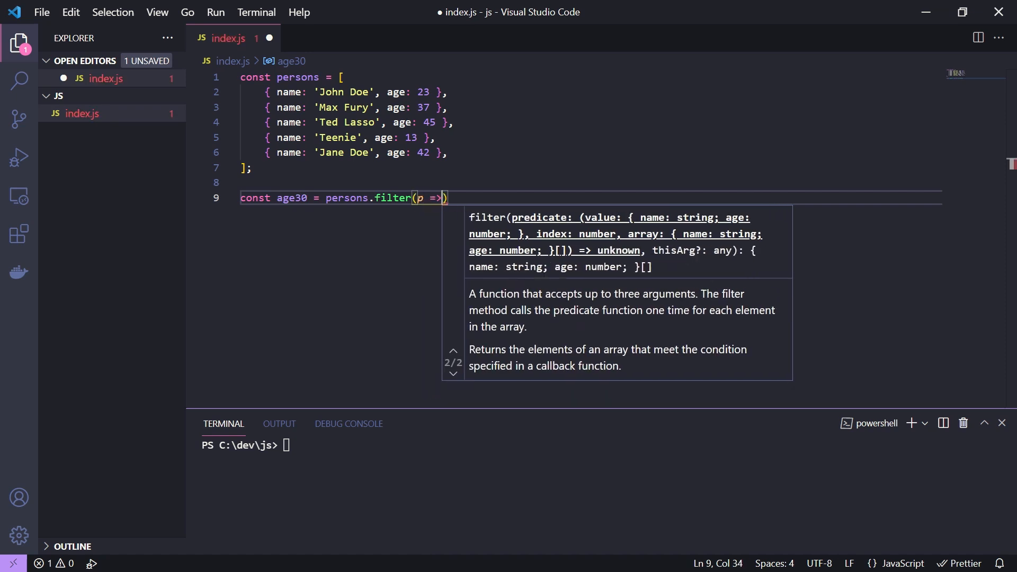
{"action": "type", "text": "p.age >"}
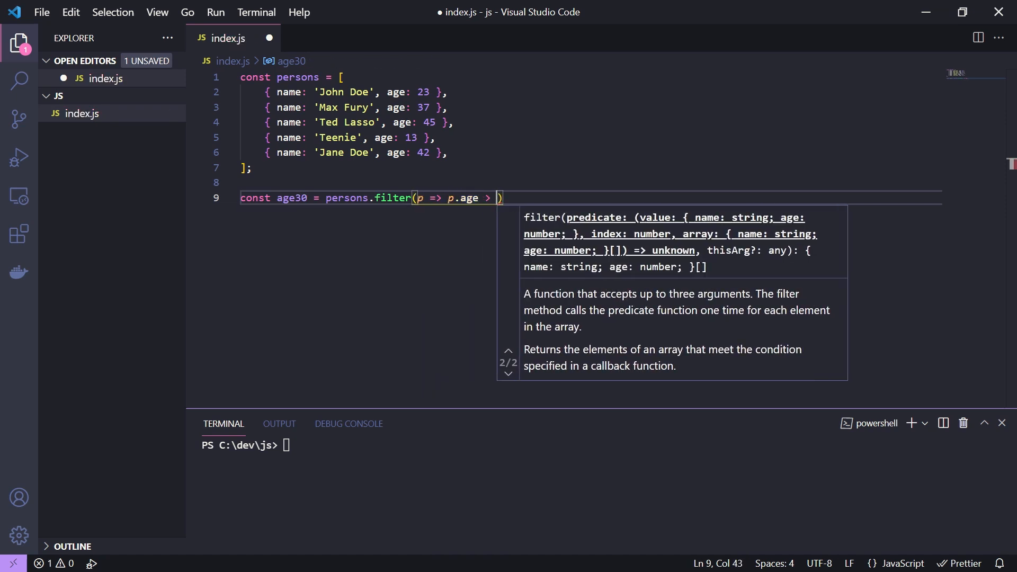
{"action": "type", "text": "30).map()"}
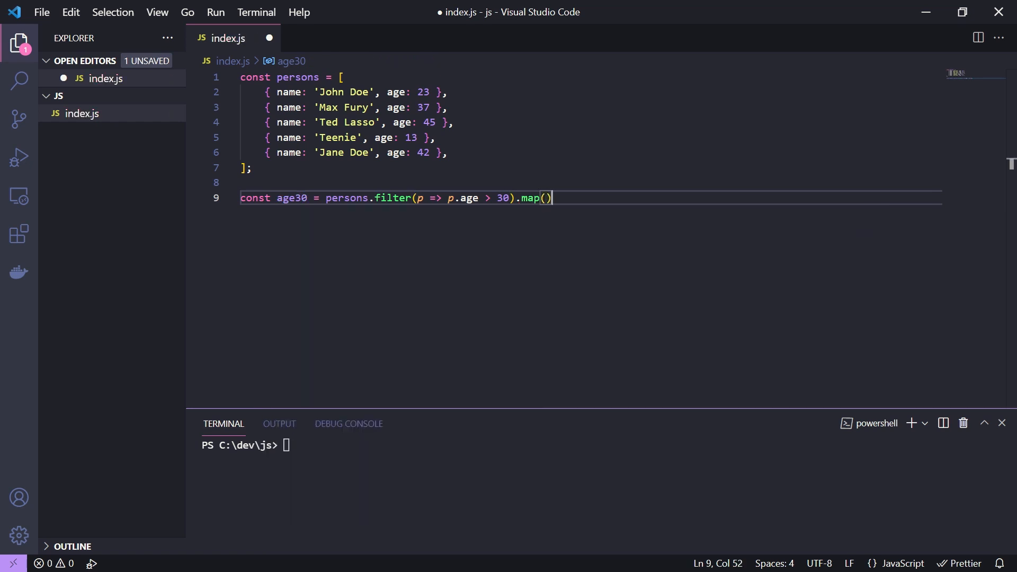
{"action": "type", "text": "p => p"}
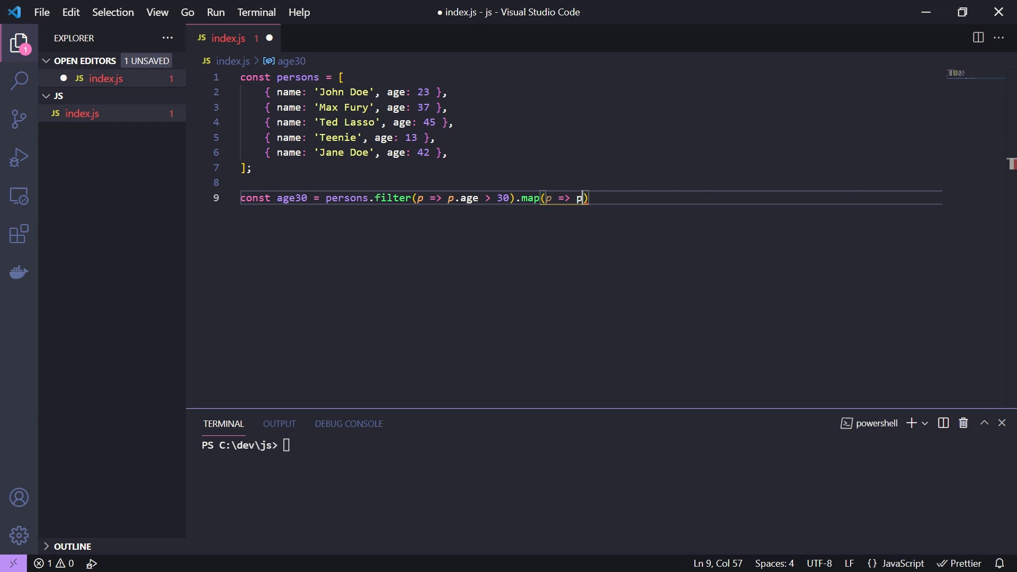
{"action": "type", "text": ".age)."}
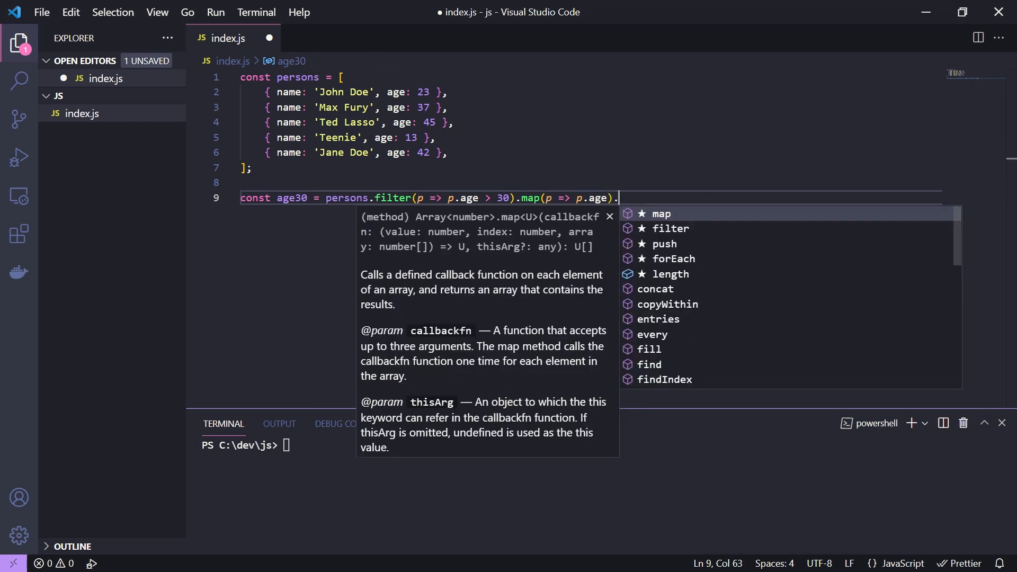
{"action": "type", "text": "reduce"}
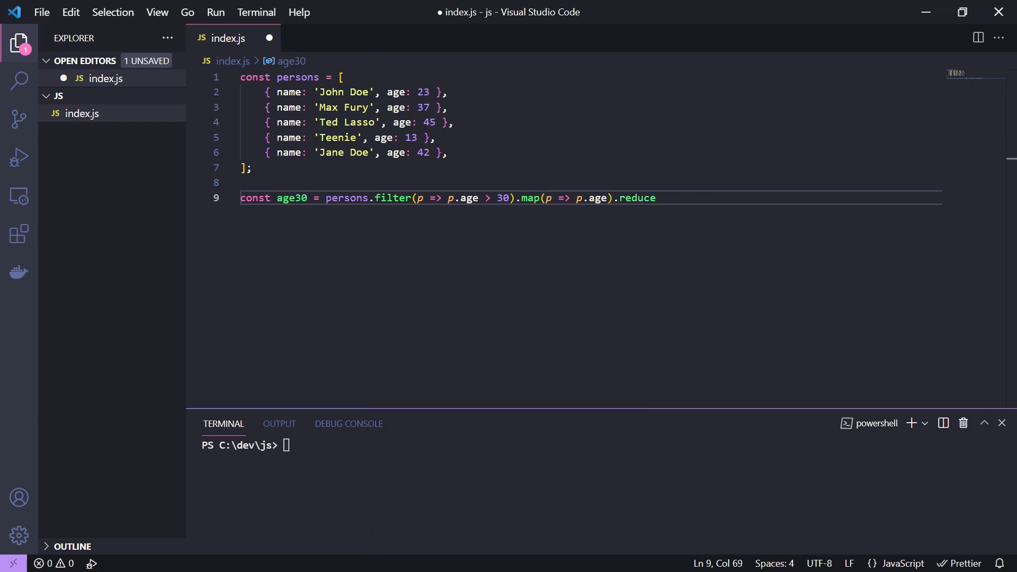
End the chain with reduce((acc, cur) => acc + cur); and save index.js.
{"action": "type", "text": "())"}
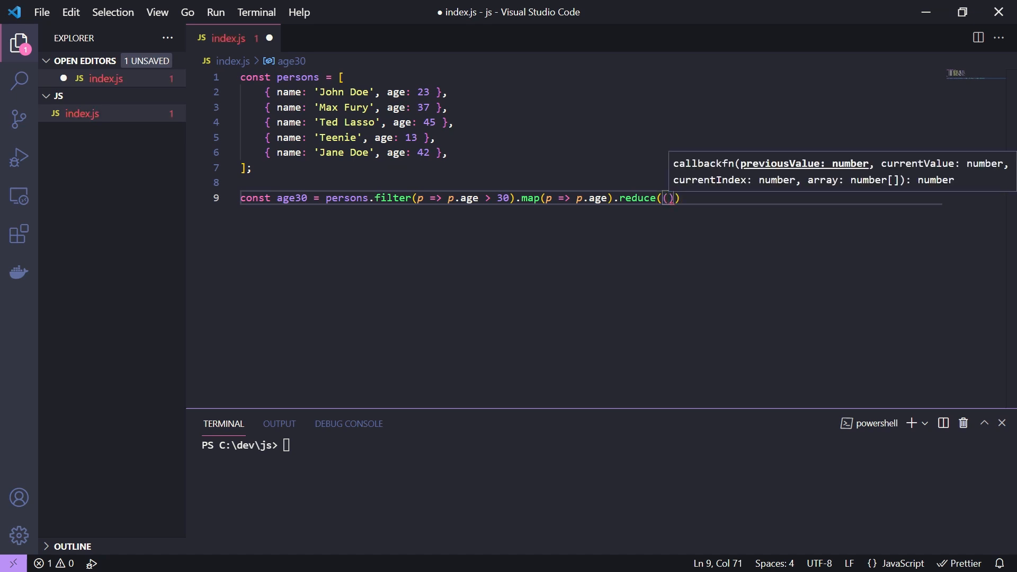
{"action": "type", "text": "acc, cur"}
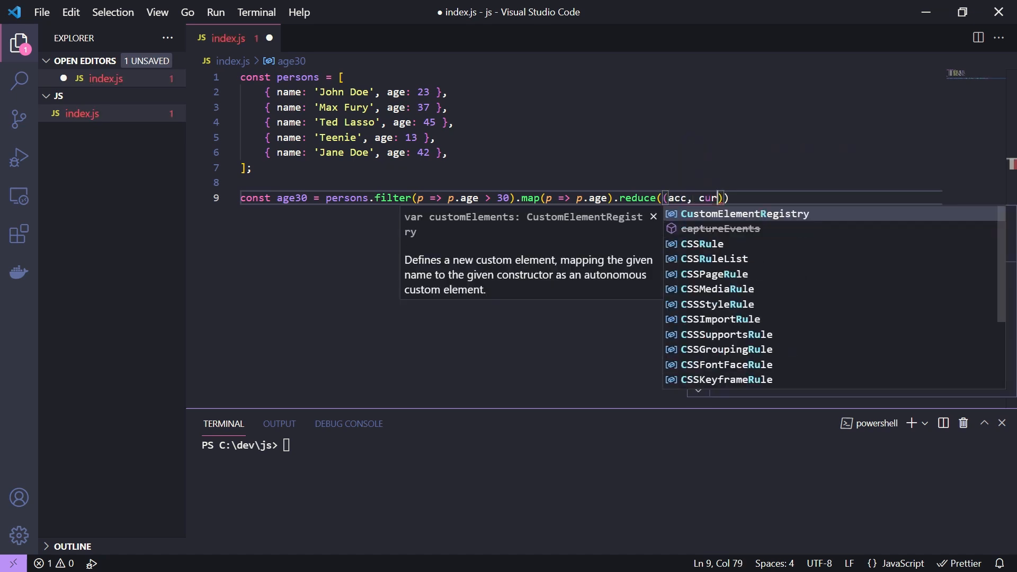
{"action": "type", "text": "=>"}
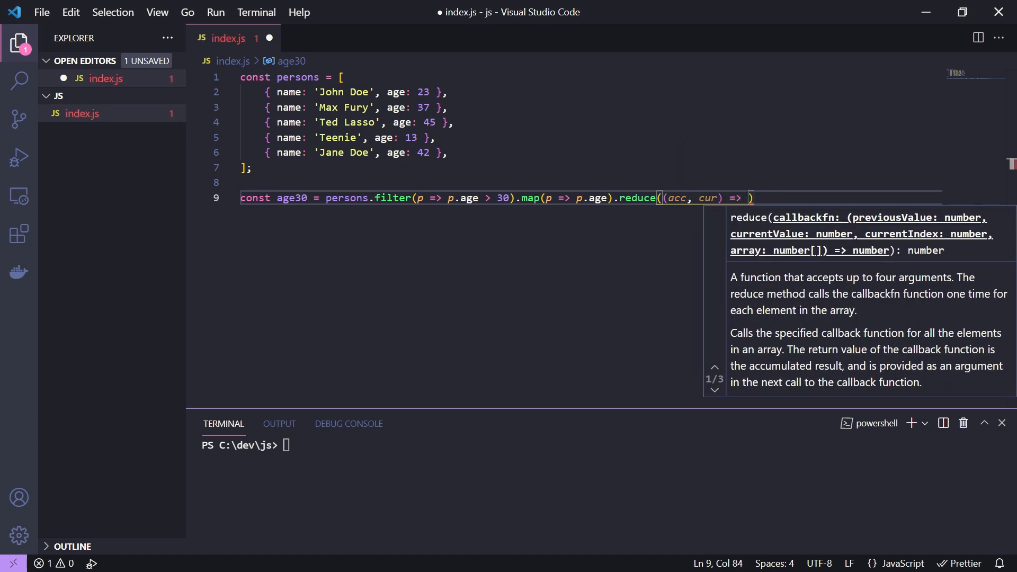
{"action": "type", "text": "acc"}
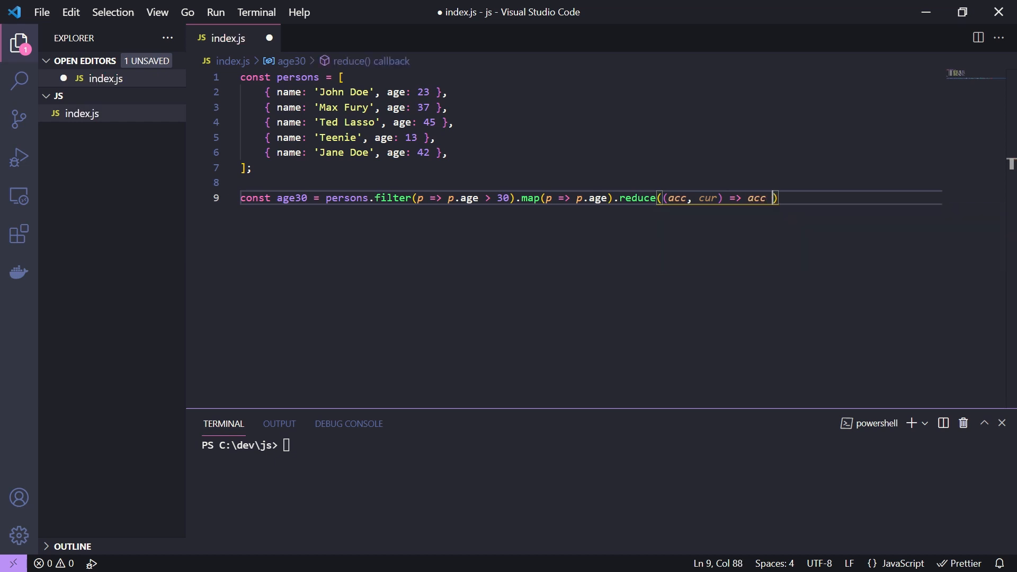
{"action": "type", "text": "+ cur);"}
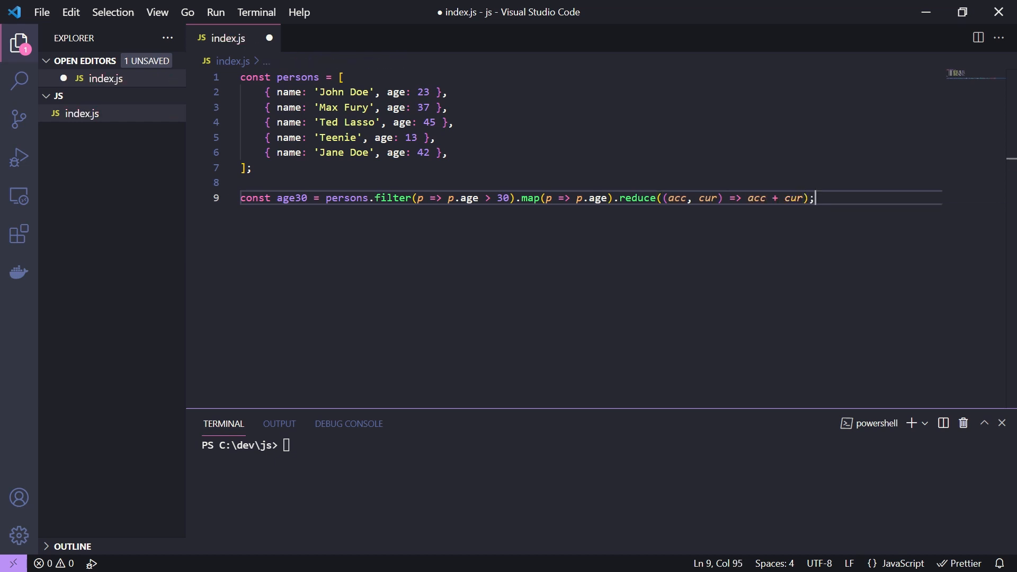
{"action": "key", "text": "ctrl+s"}
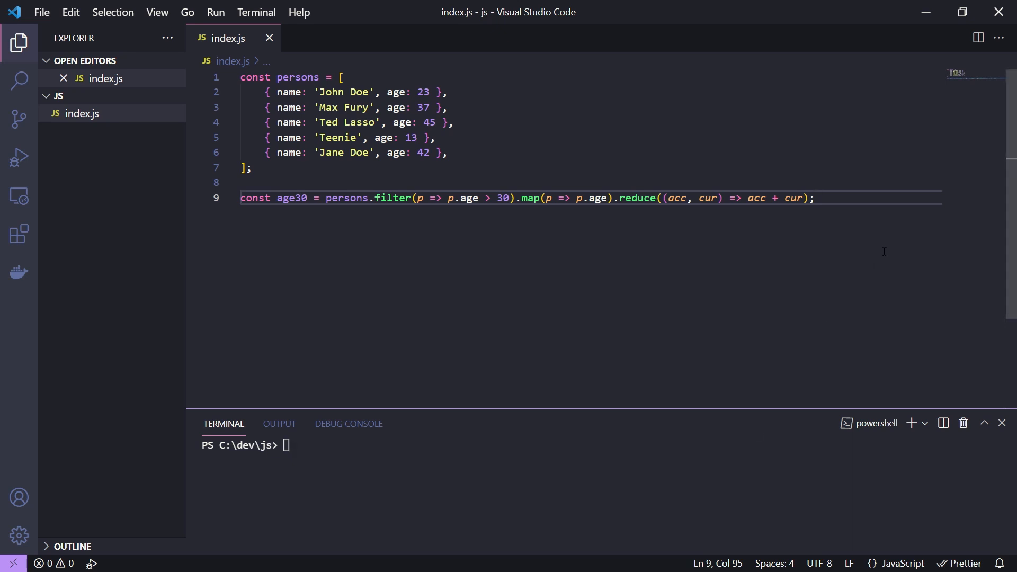
Add console.log(age30) and run node .\index.js in the terminal to print 124.
{"action": "type", "text": "console.lo"}
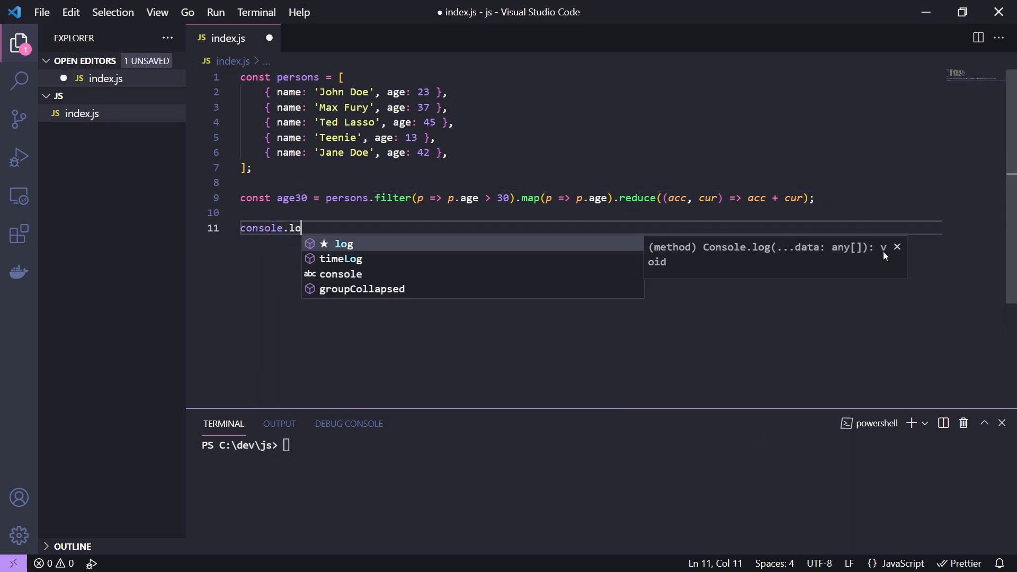
{"action": "type", "text": "g(age30);"}
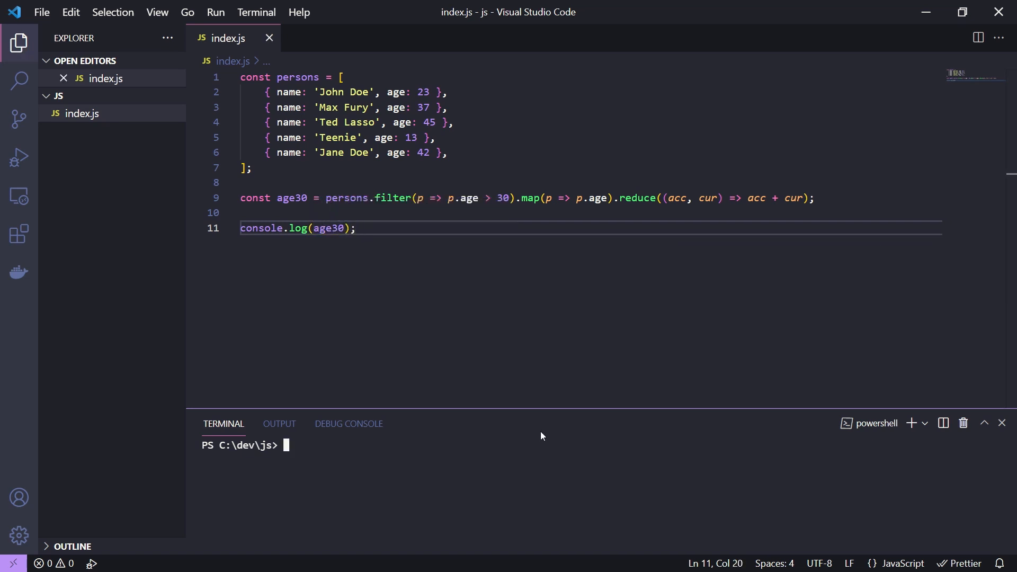
{"action": "type", "text": "node .\\index.js"}
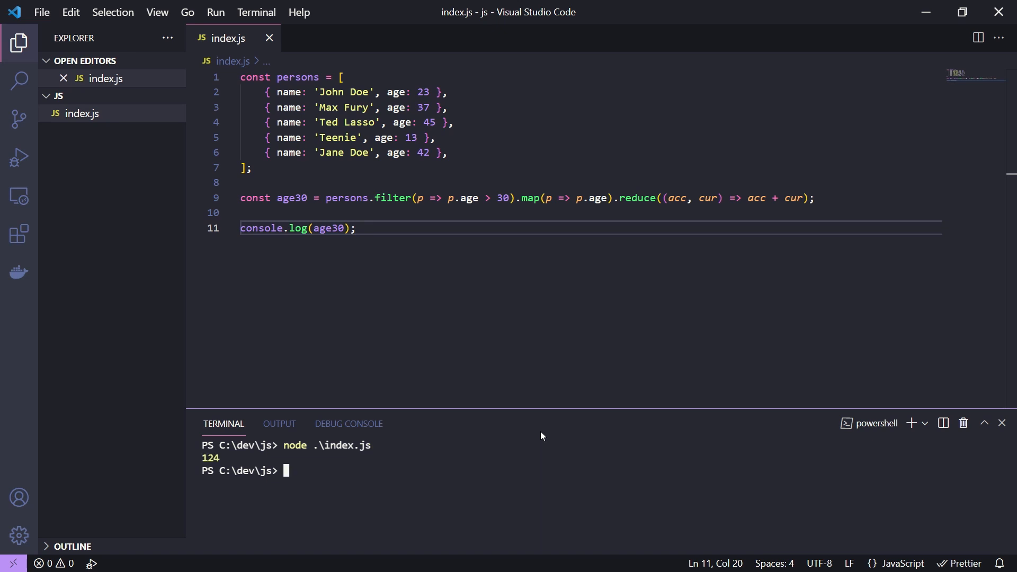